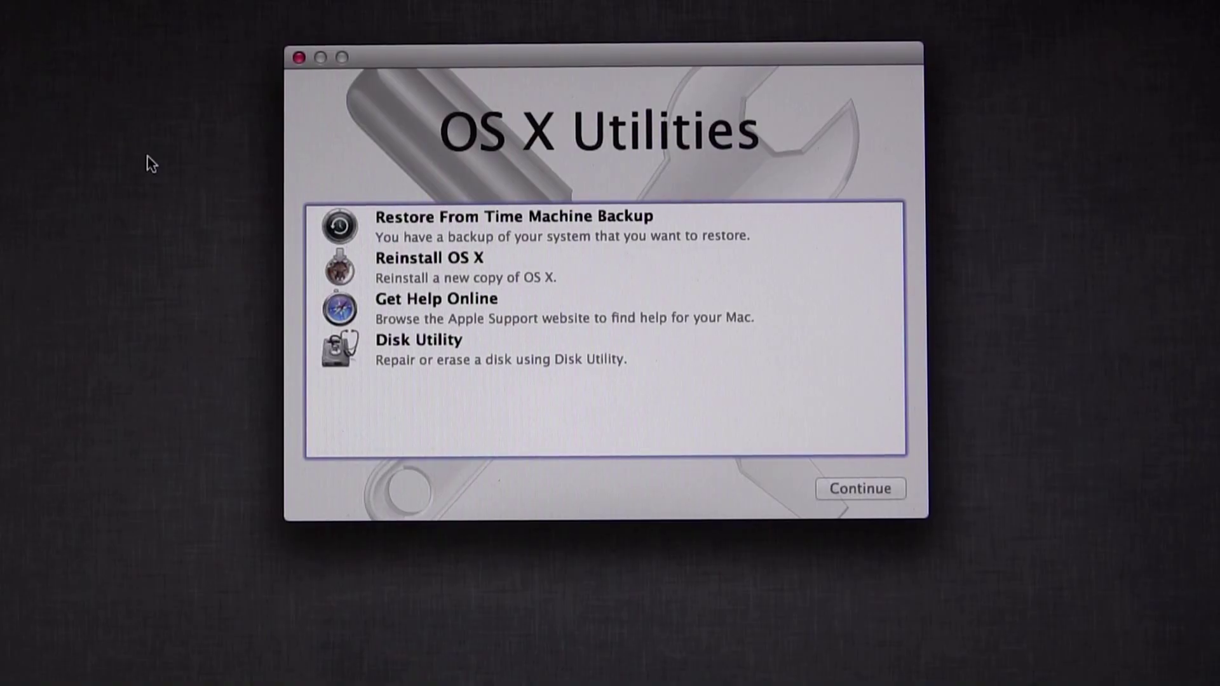
Launch Disk Utility from the OS X Utilities recovery list
left_click(418, 348)
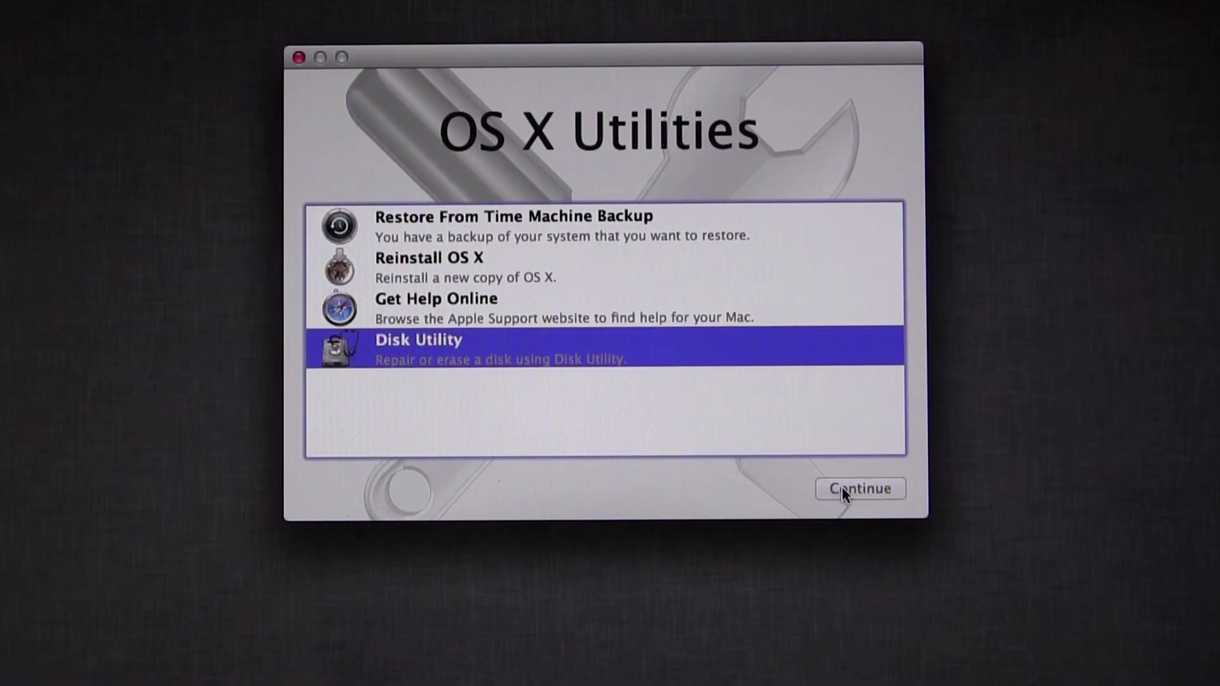
left_click(860, 488)
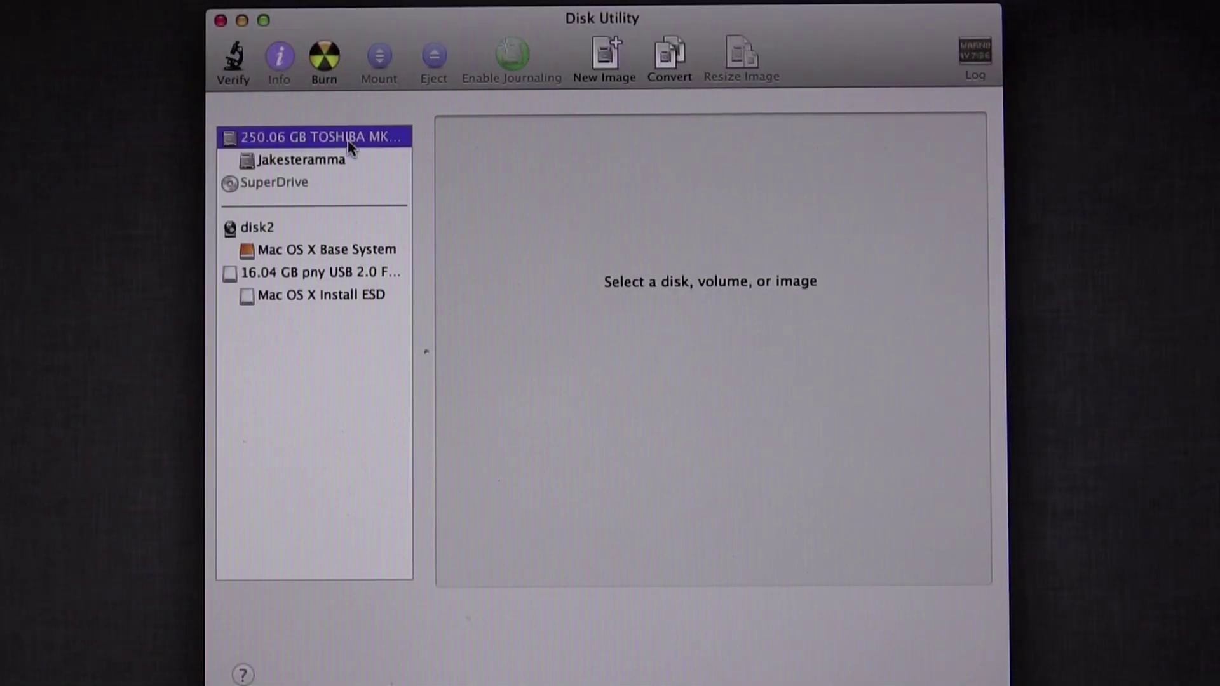
Lay out the TOSHIBA drive as 1 Partition with the GUID Partition Table scheme
left_click(713, 125)
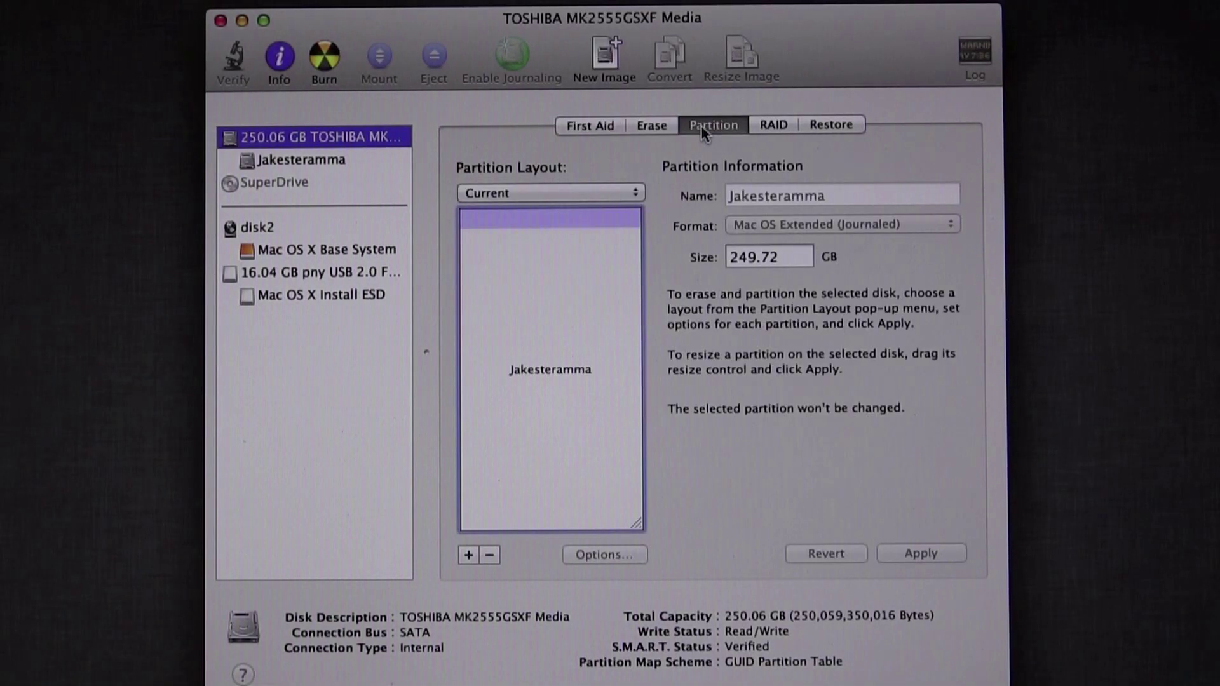
left_click(551, 192)
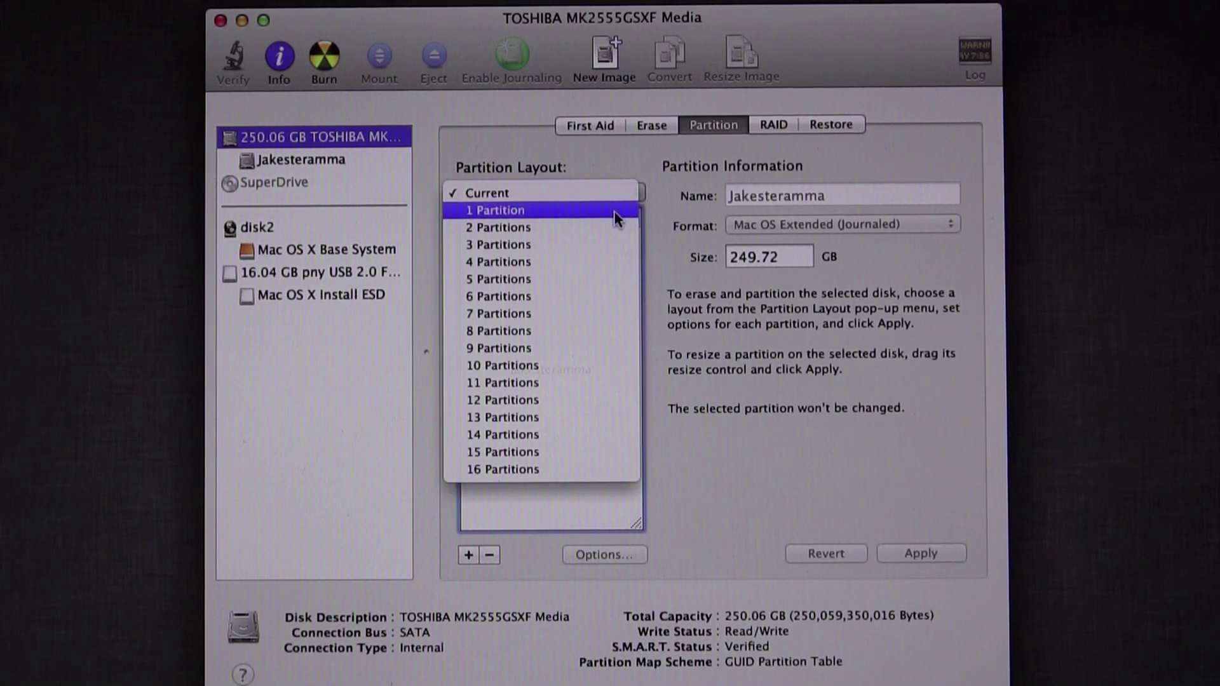
left_click(495, 210)
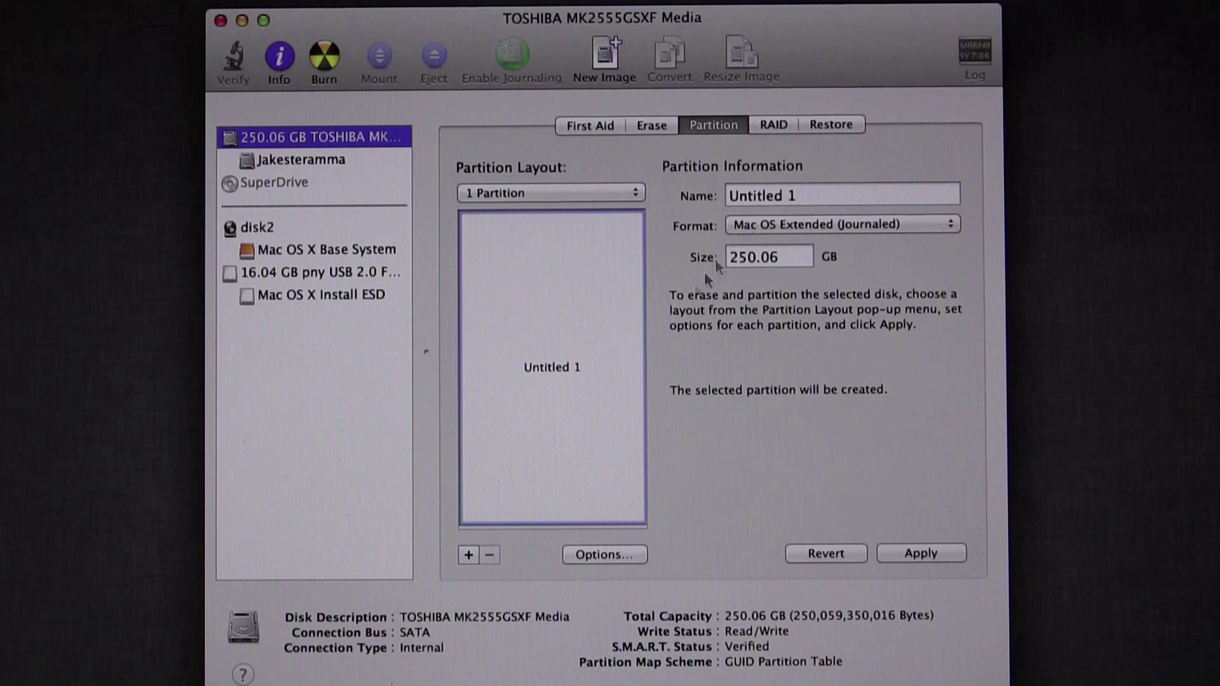
left_click(605, 554)
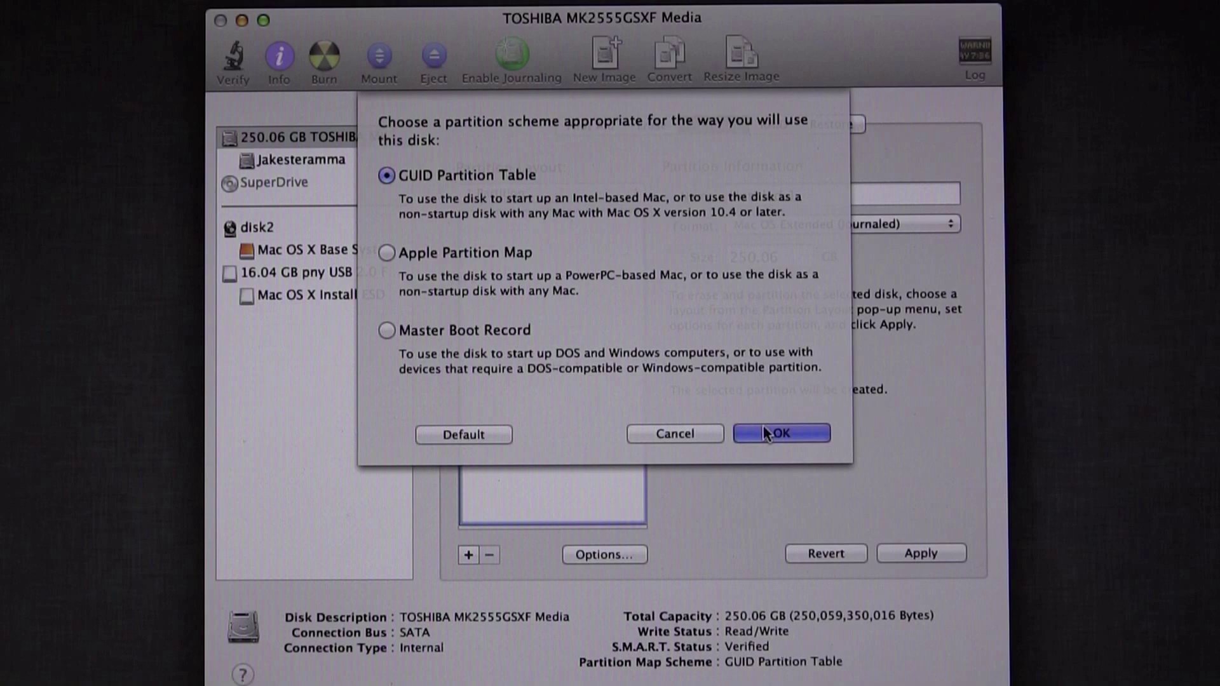
left_click(780, 433)
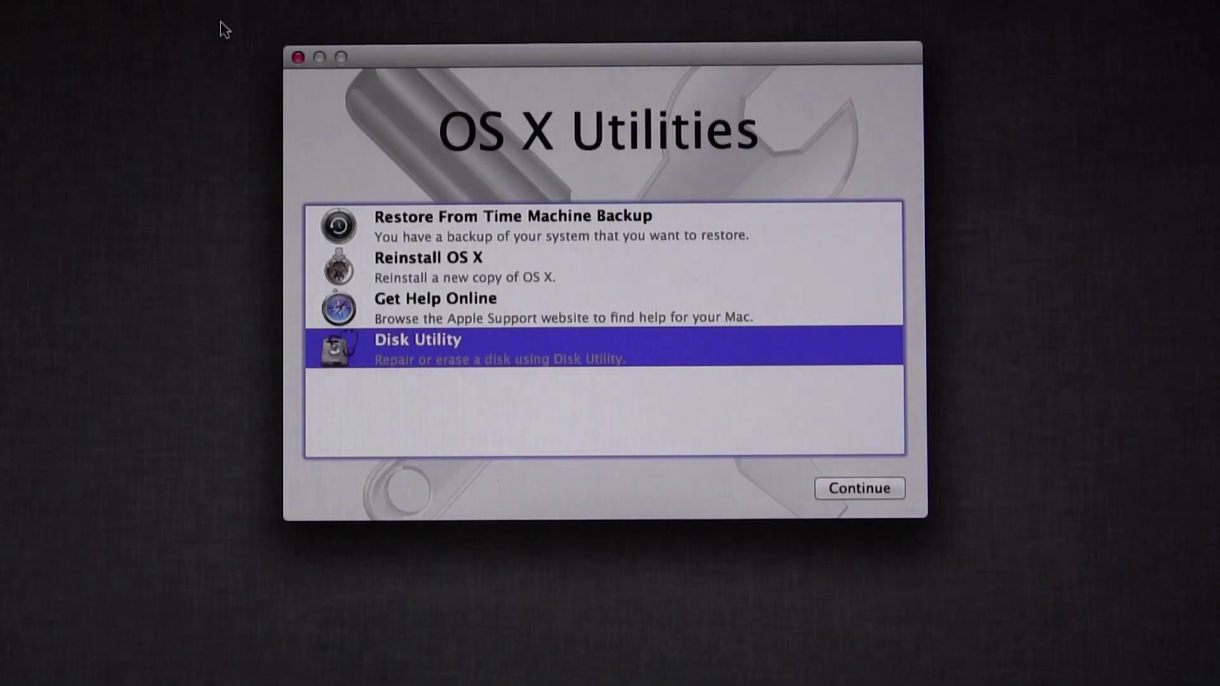
Start Restore From Time Machine Backup and continue past the Restore Your System page
left_click(513, 226)
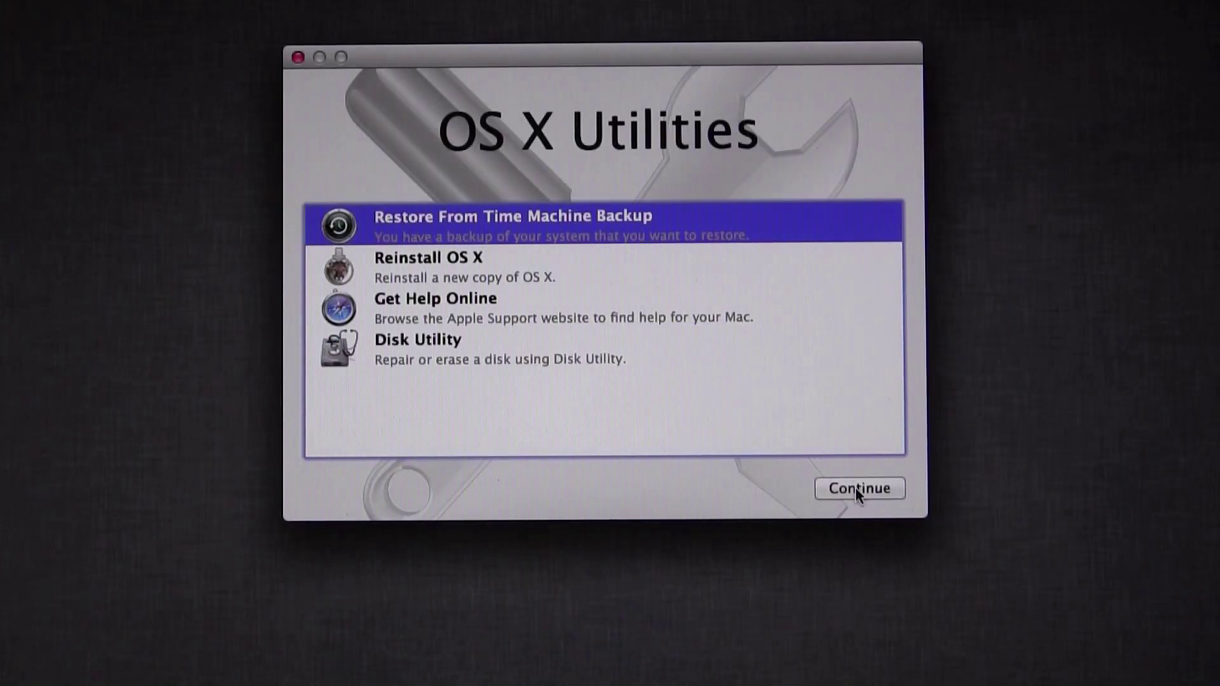
left_click(859, 488)
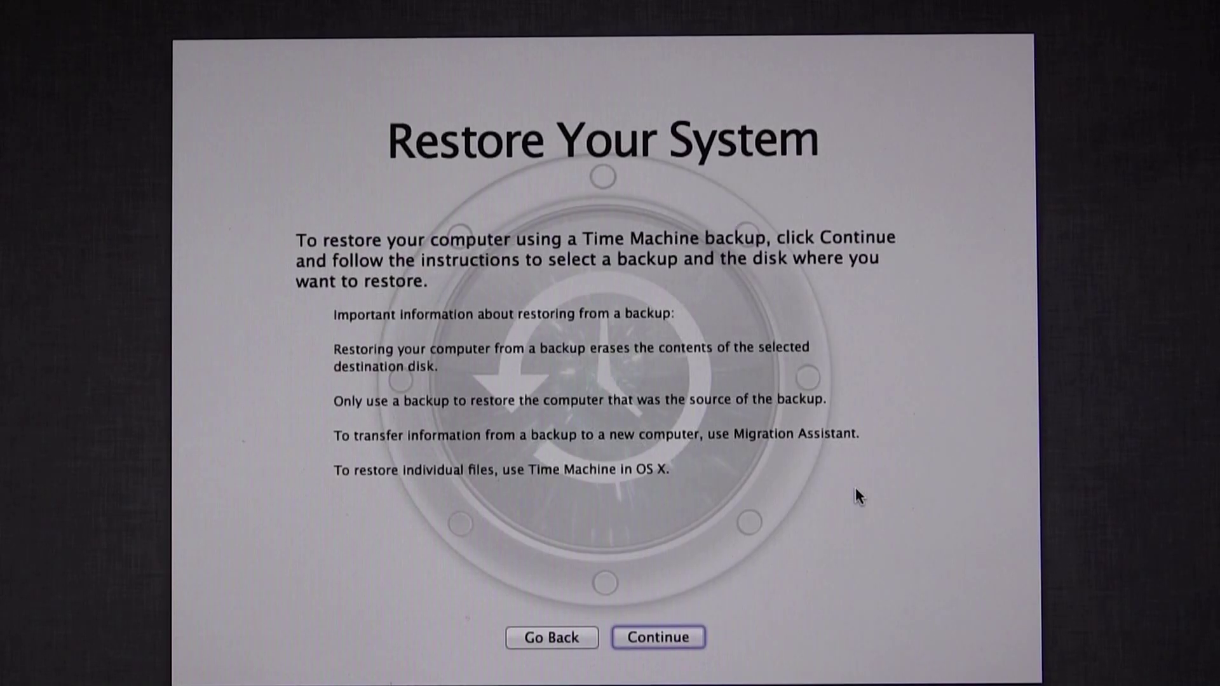
left_click(657, 636)
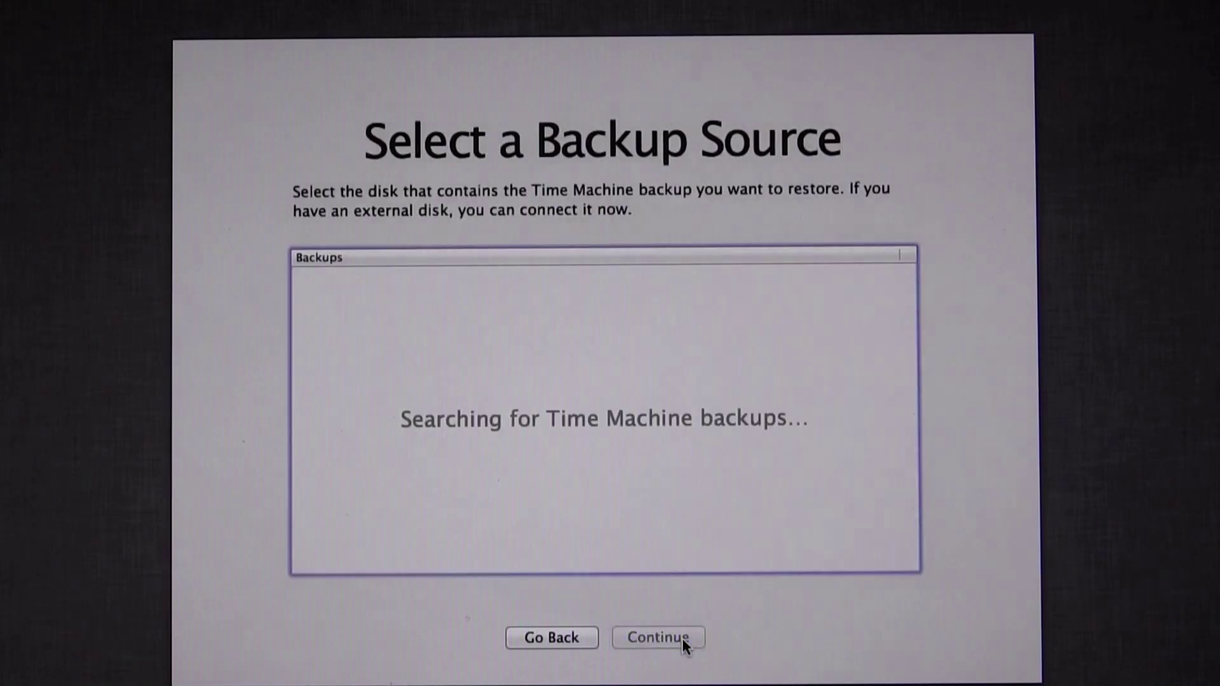
mouse_move(767, 637)
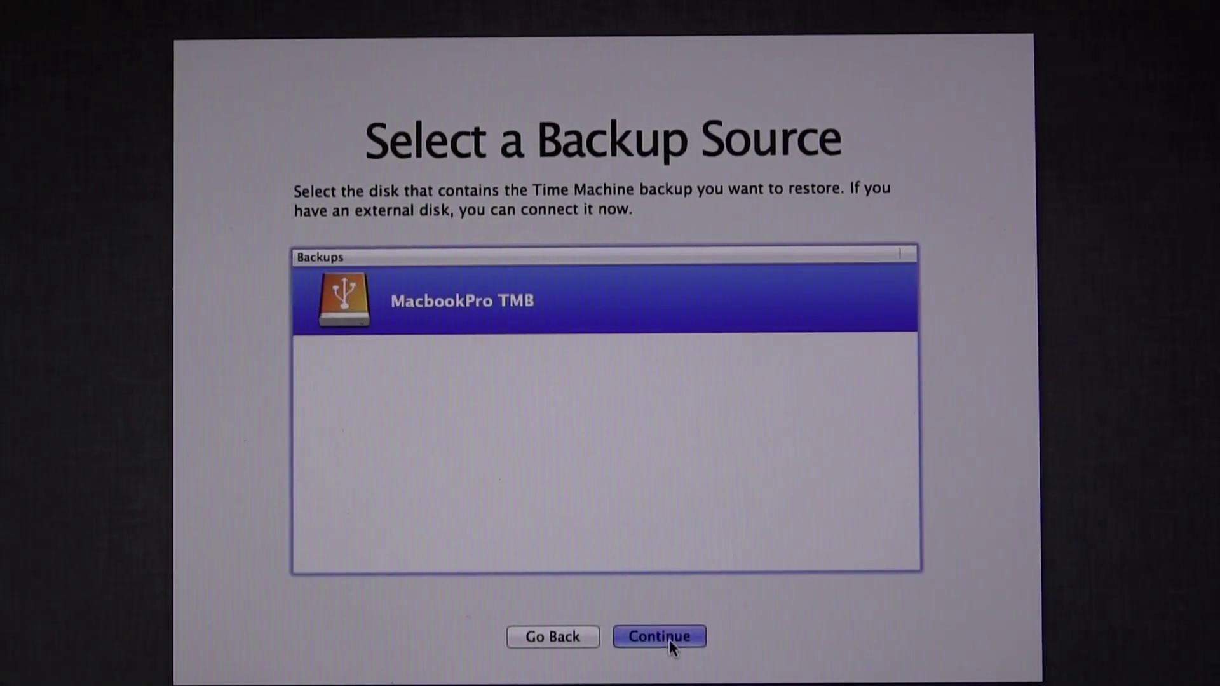
Choose MacbookPro TMB as the backup source and continue to its backup list
left_click(659, 636)
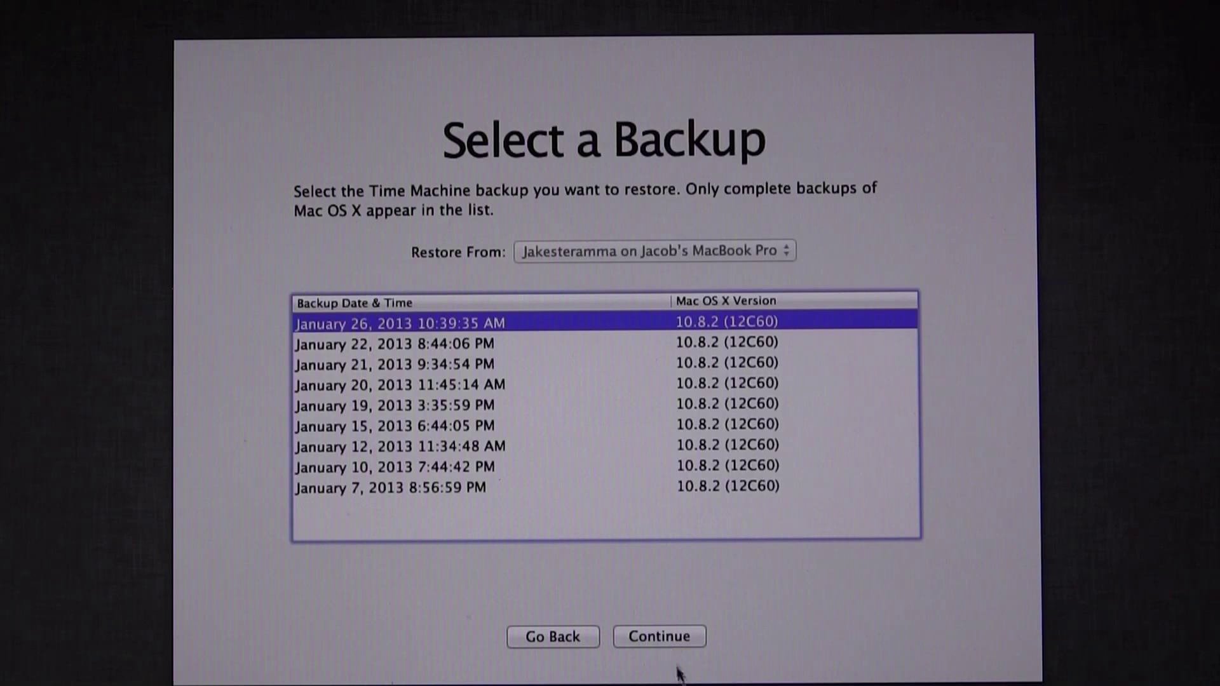
Restore the January 26, 2013 backup onto Untitled 1, confirming the disk erase warning
left_click(659, 636)
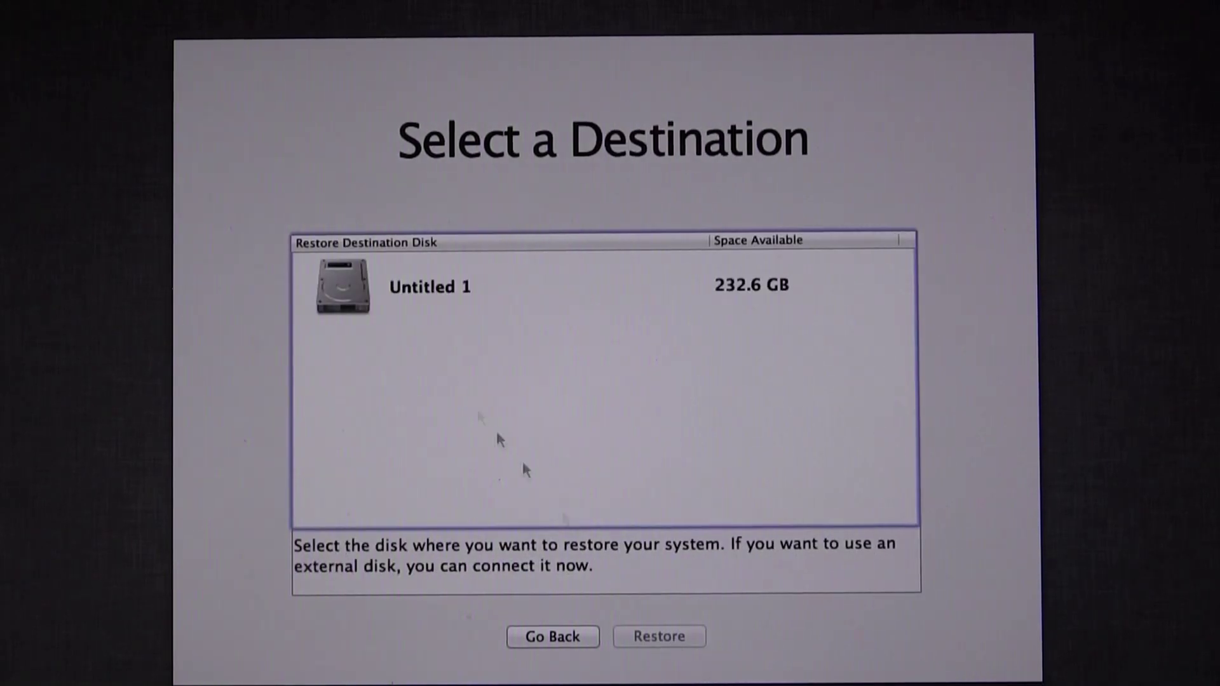
left_click(429, 286)
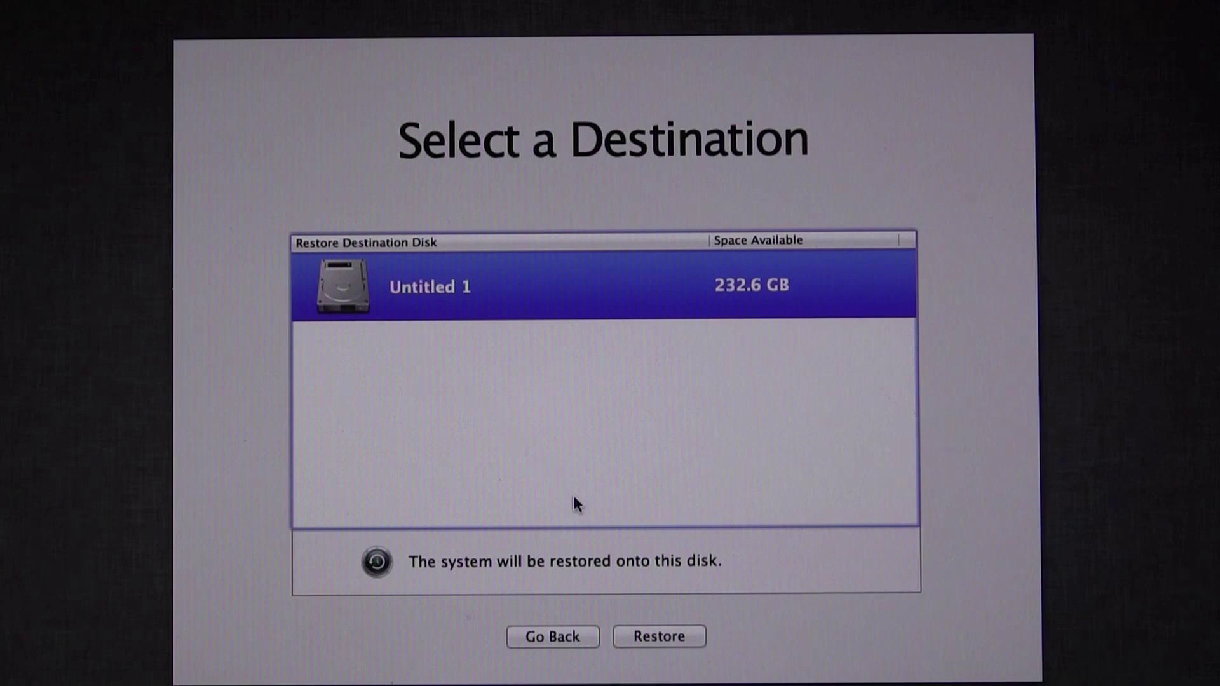
left_click(658, 637)
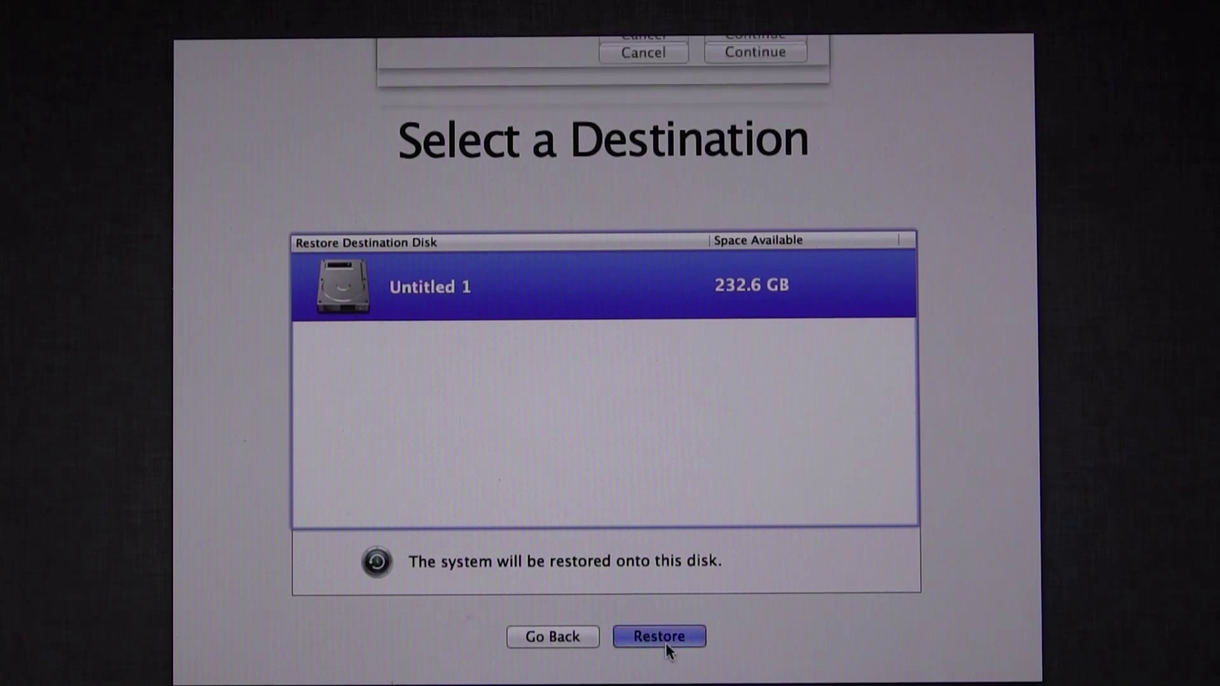
left_click(658, 637)
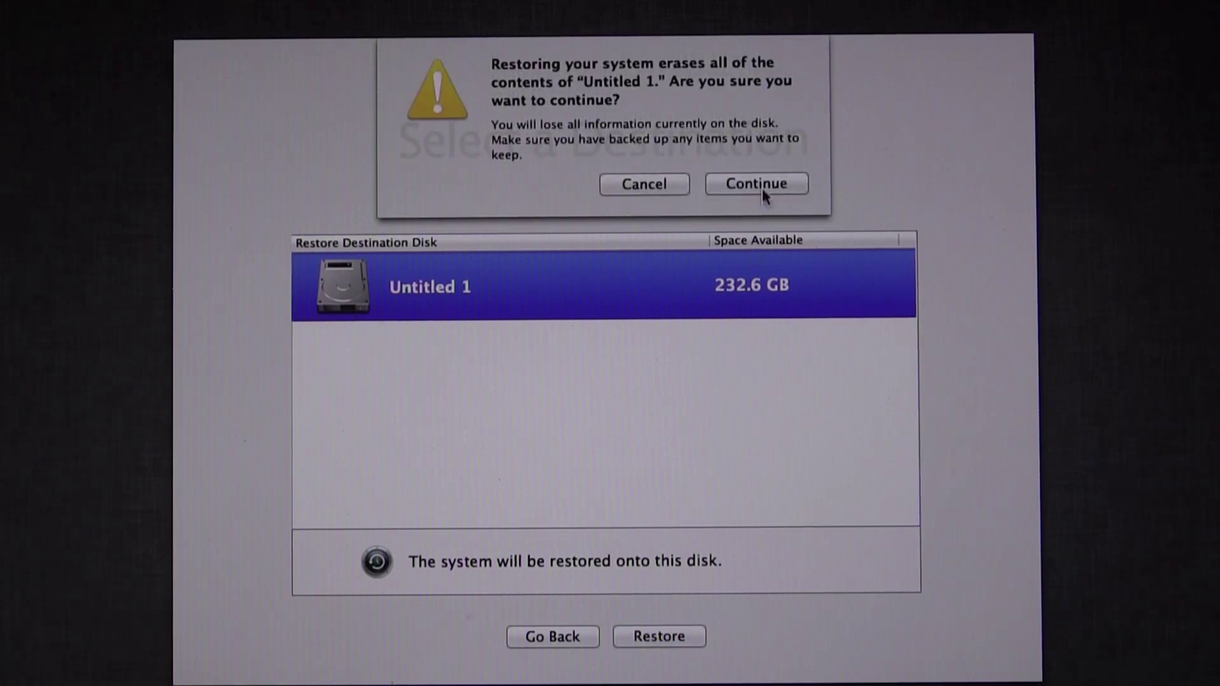
left_click(755, 183)
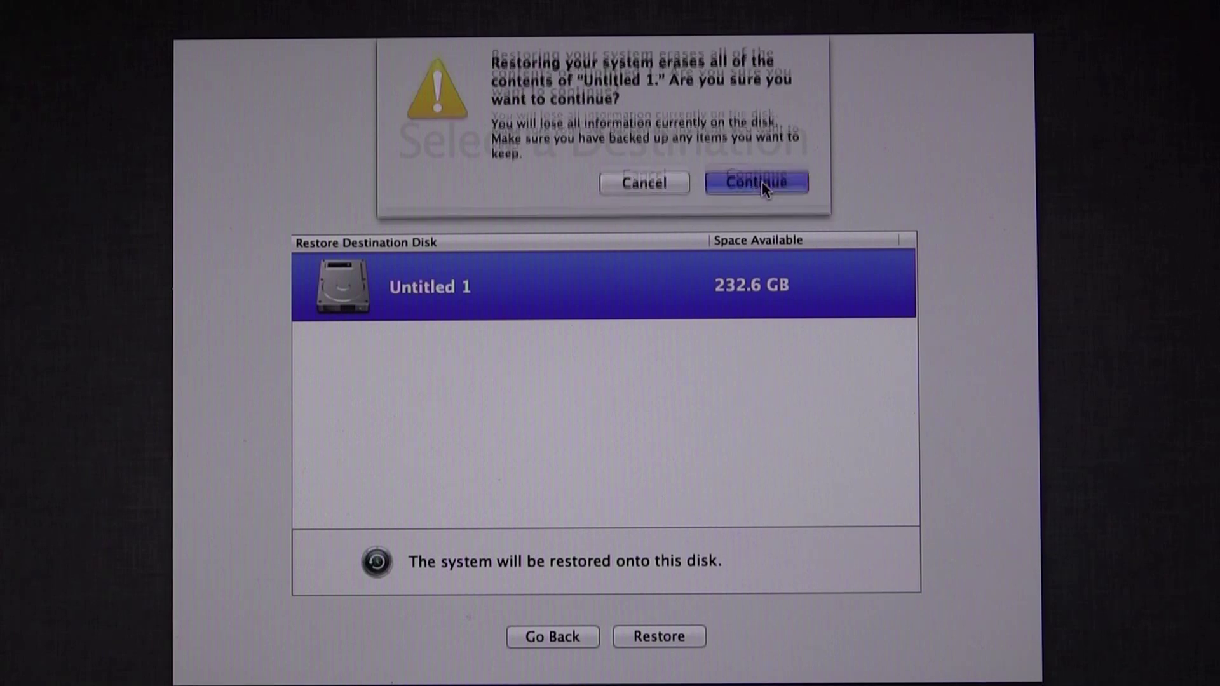
left_click(754, 181)
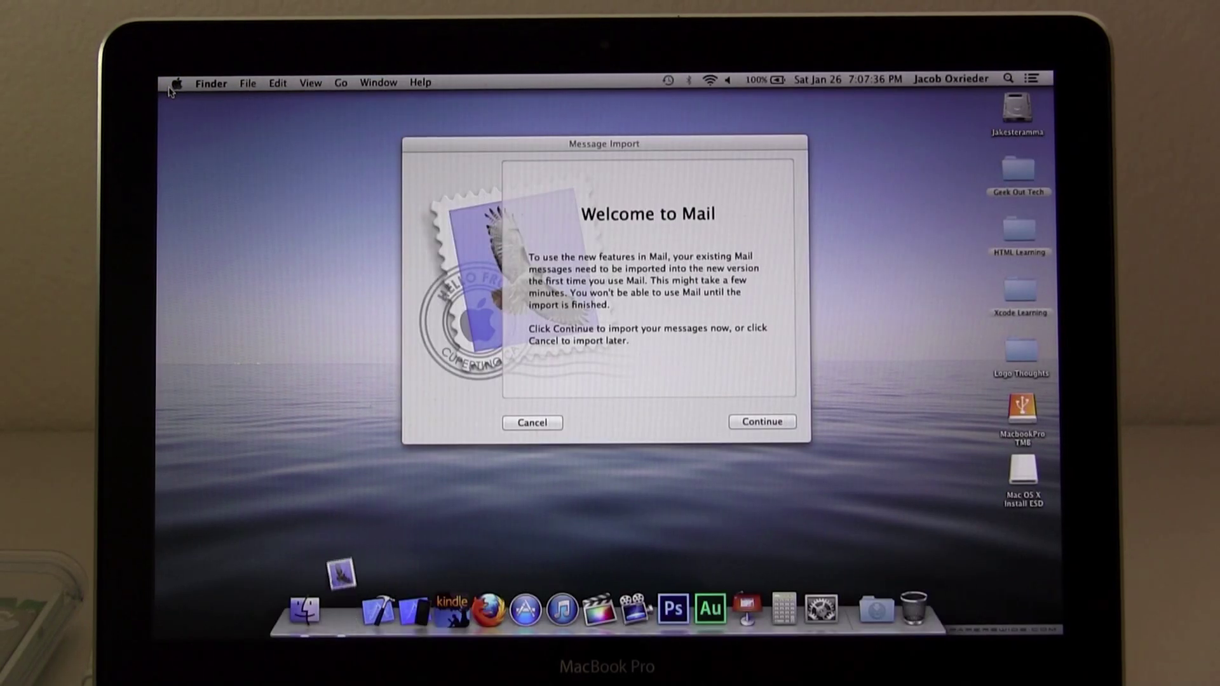
Import the existing mail messages in the Welcome to Mail dialog and close it when done
left_click(761, 421)
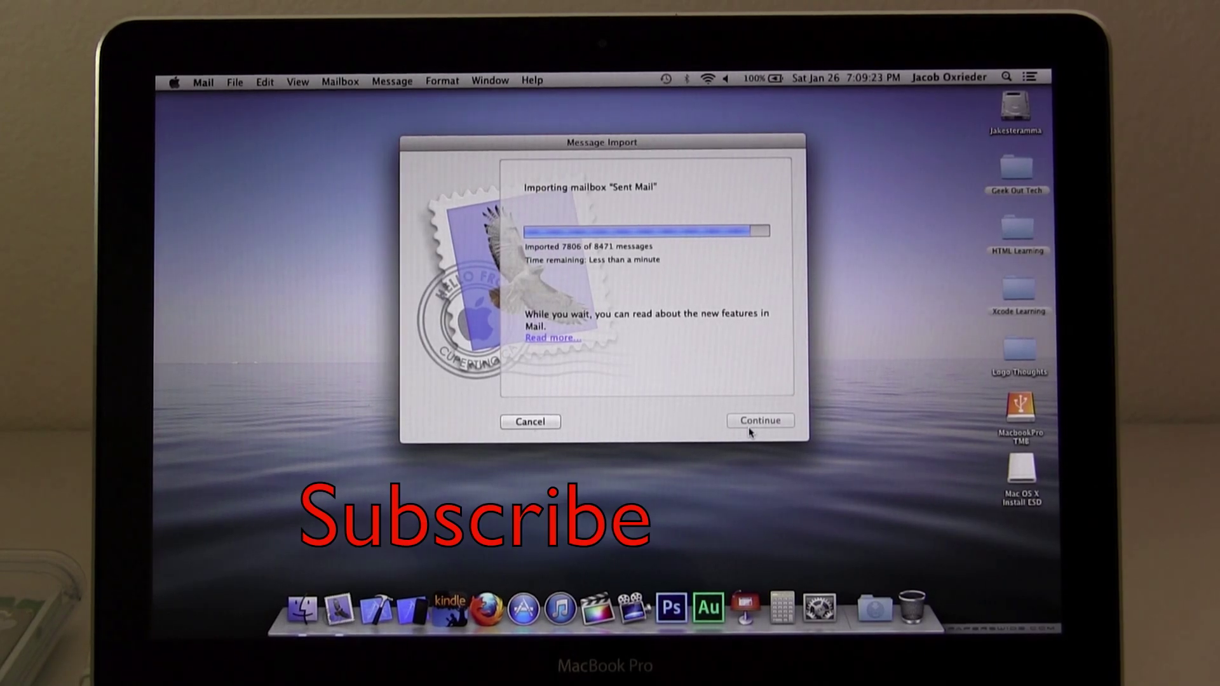
left_click(760, 421)
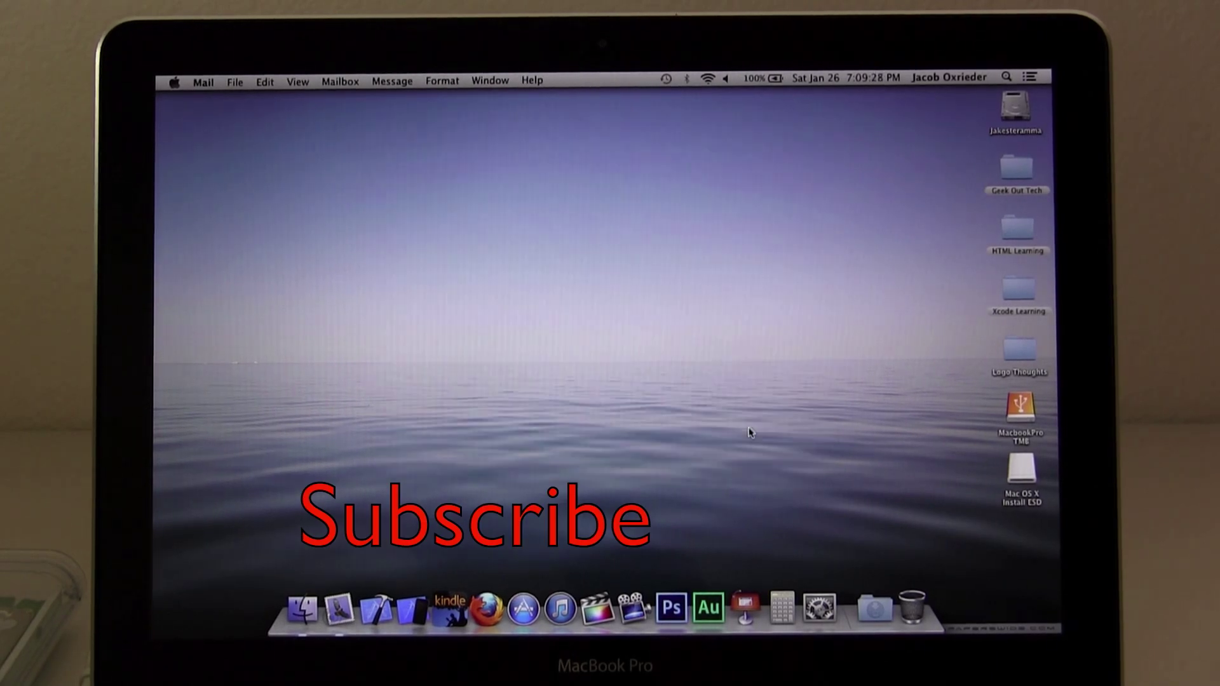